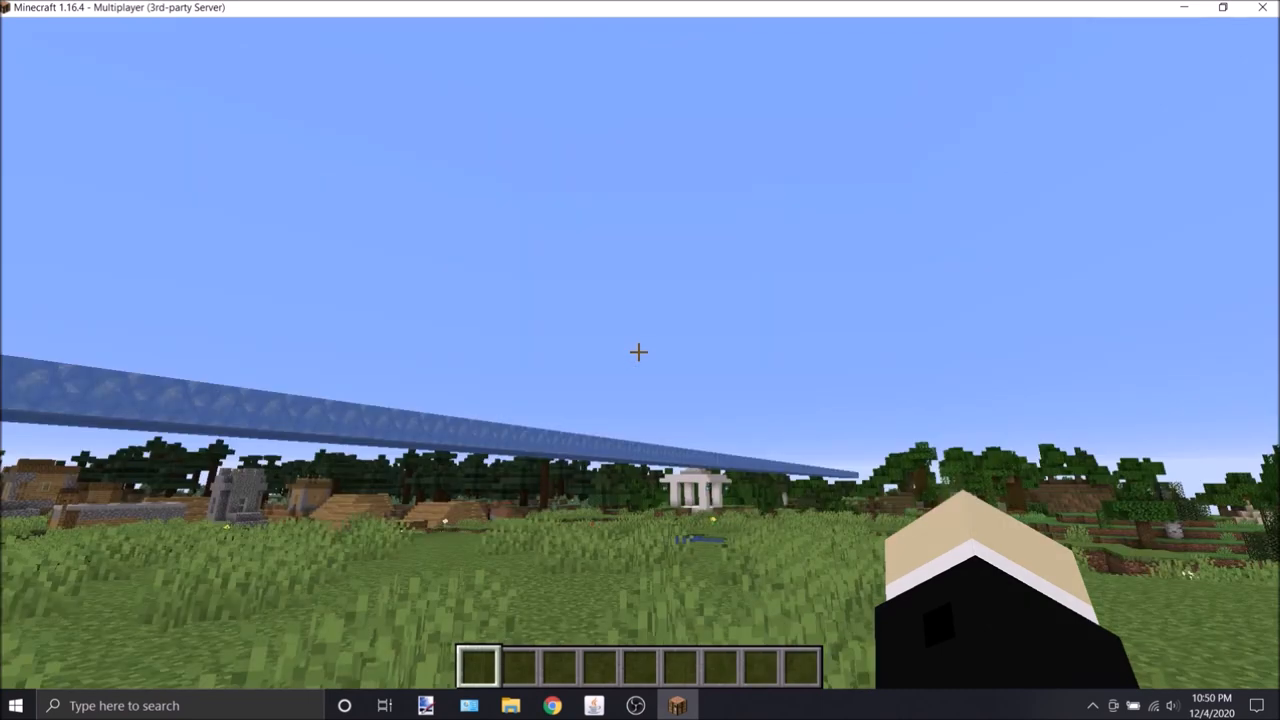
mouse_move(640, 360)
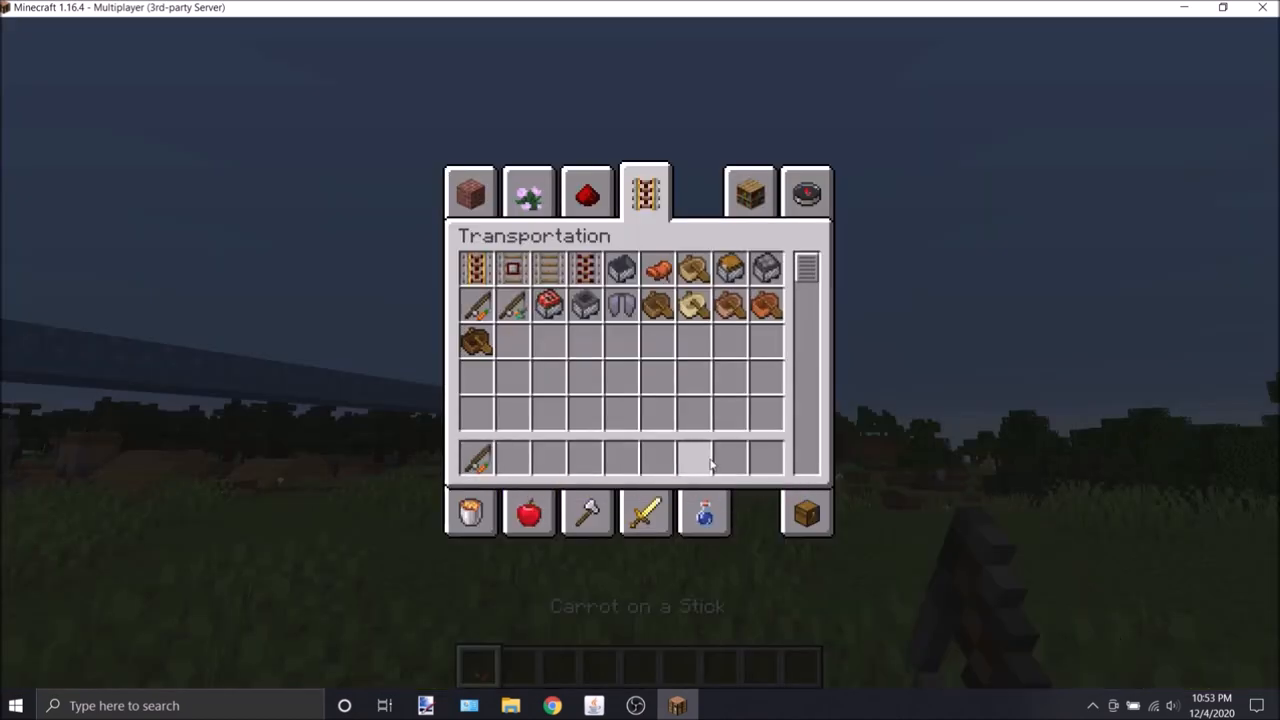
Leave the inventory with the carrot on a stick and open throw.mcfunction from the functions folder.
key("e")
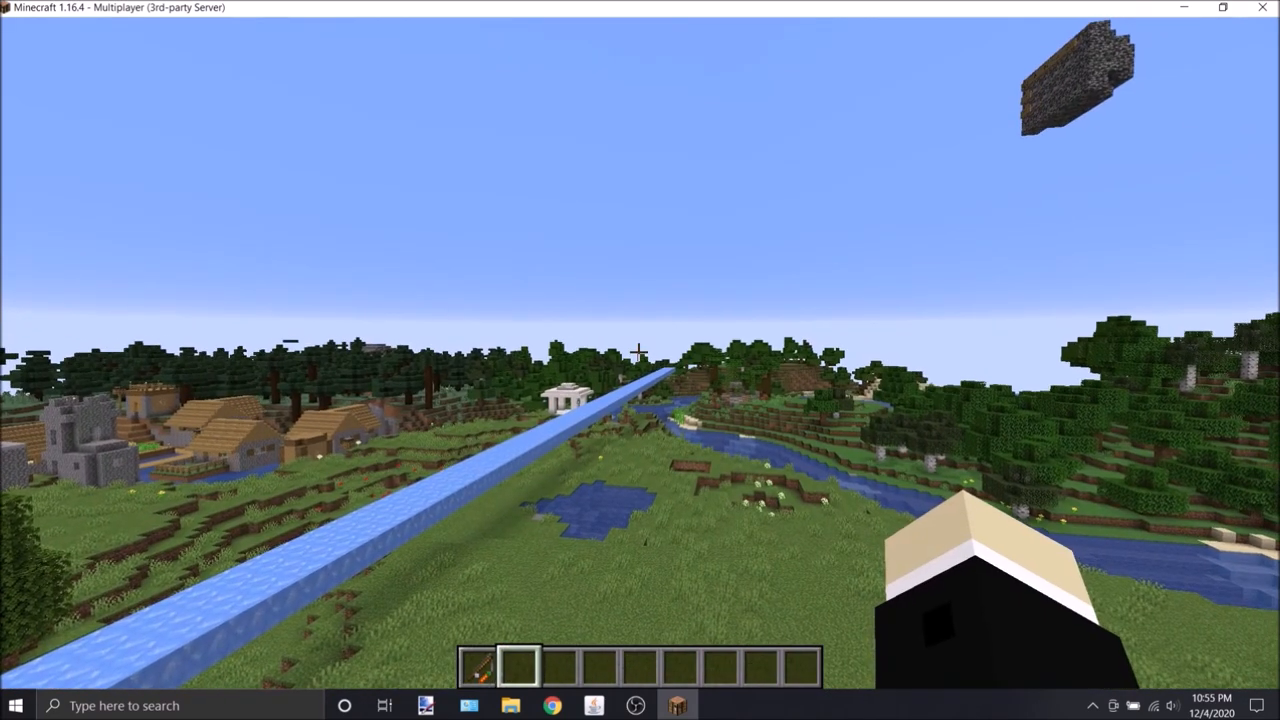
left_click(510, 705)
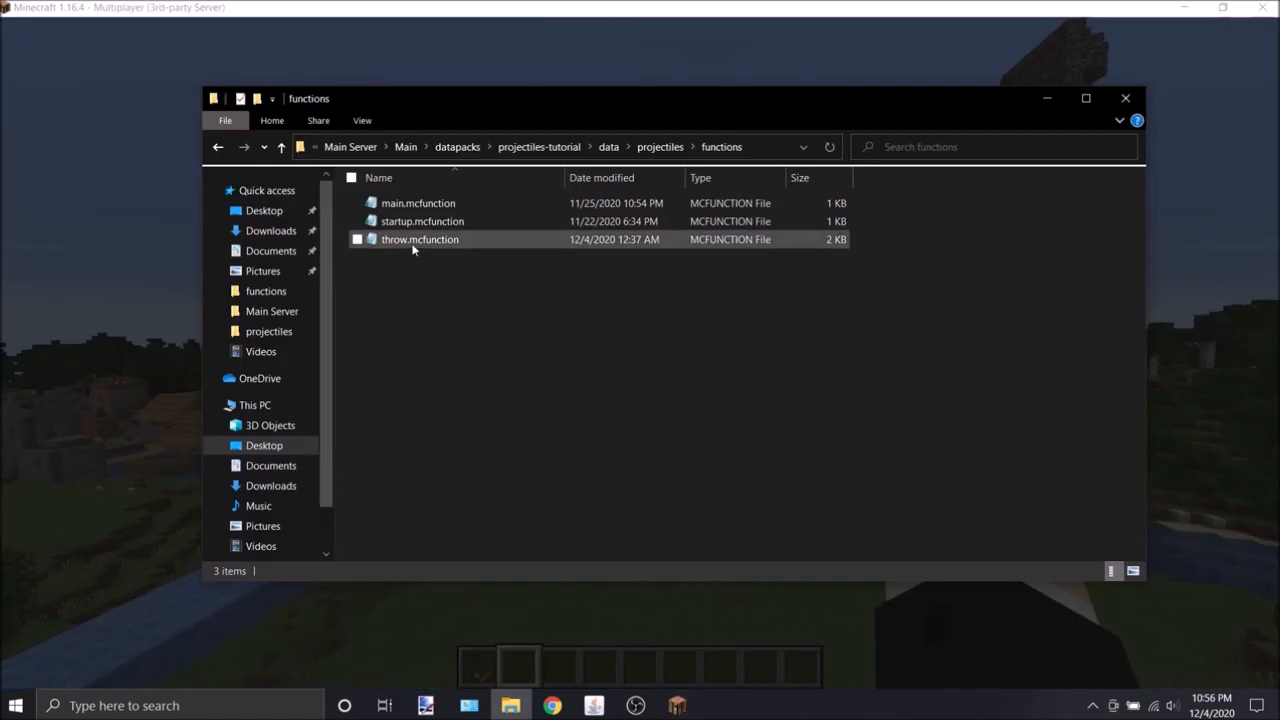
left_click(419, 239)
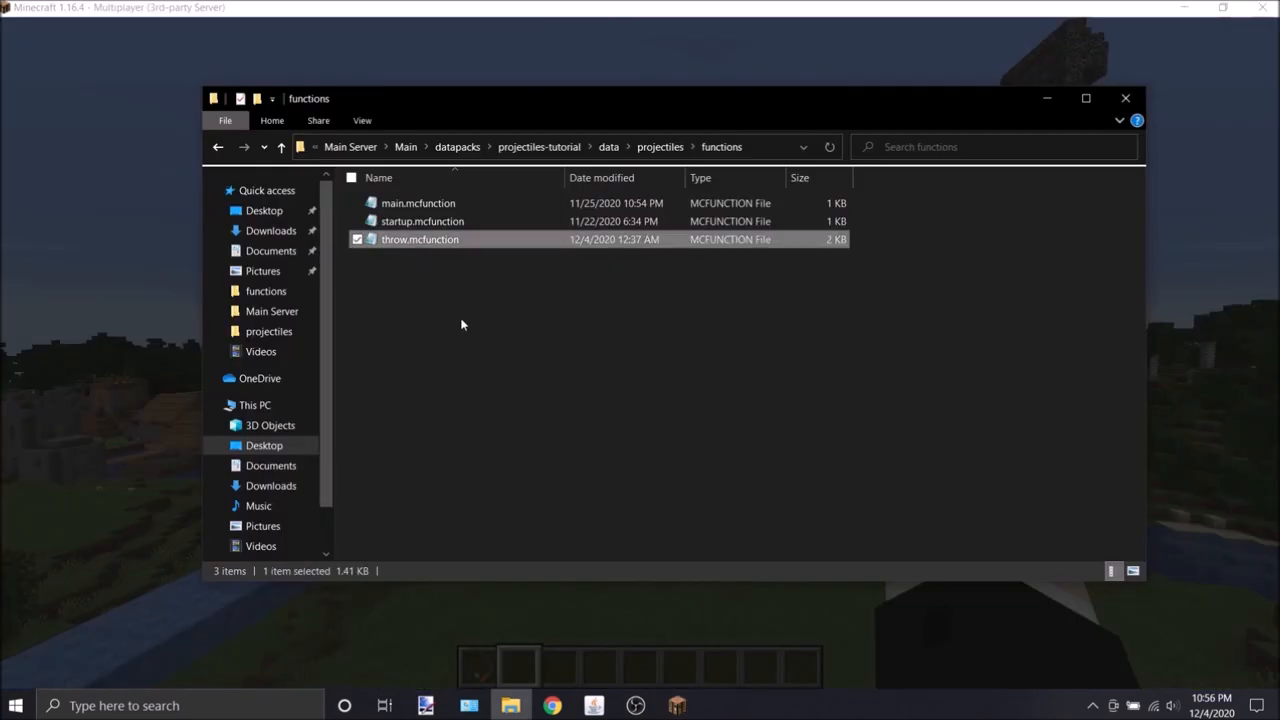
double_click(419, 239)
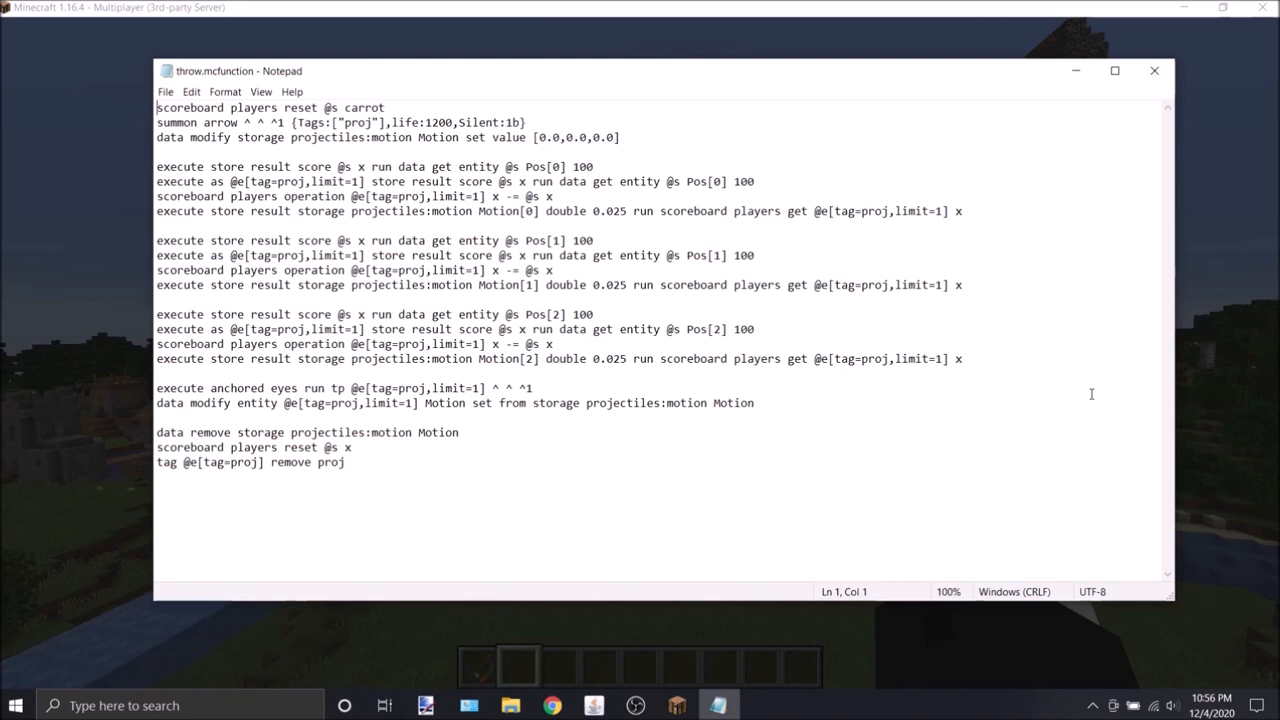
mouse_move(395, 146)
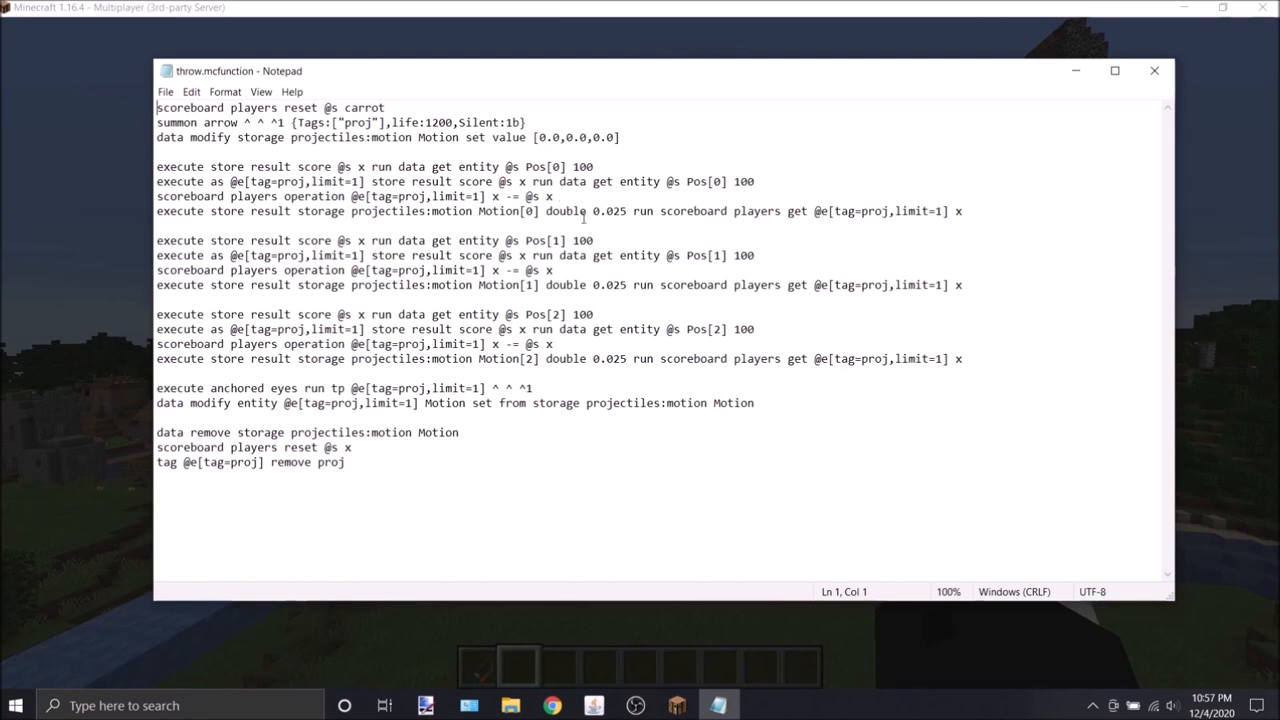
mouse_move(730, 385)
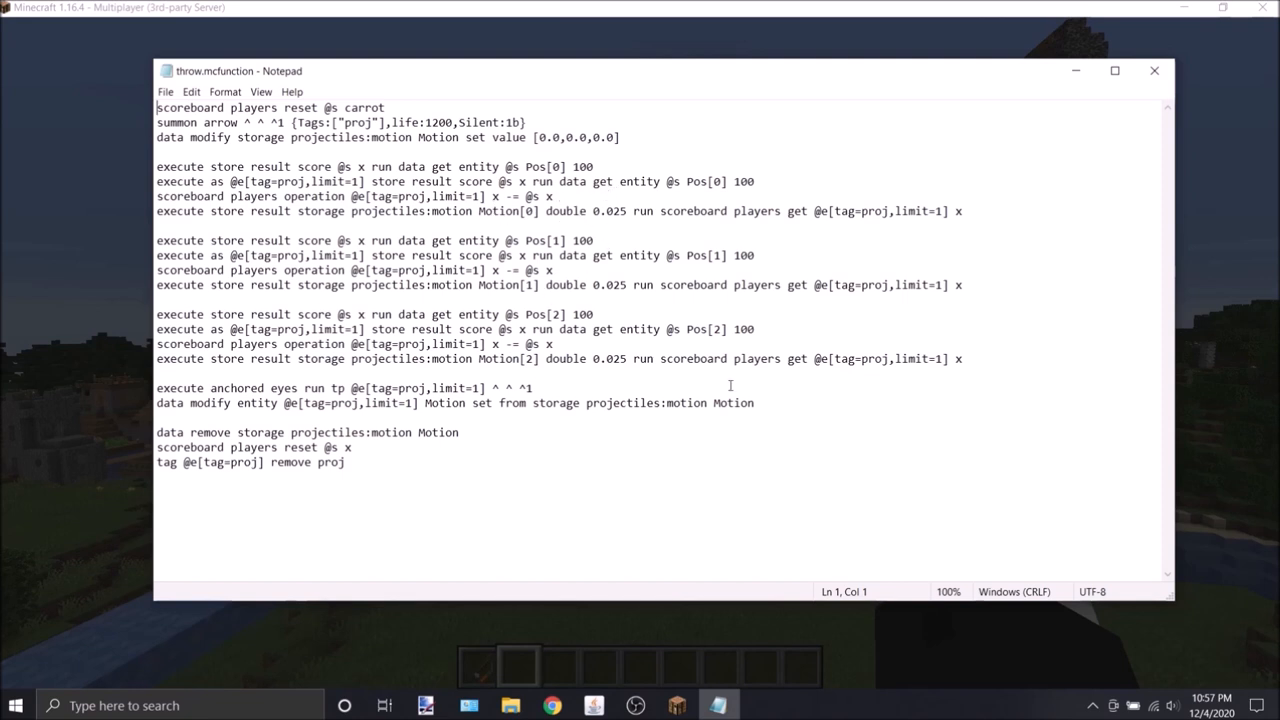
mouse_move(550, 225)
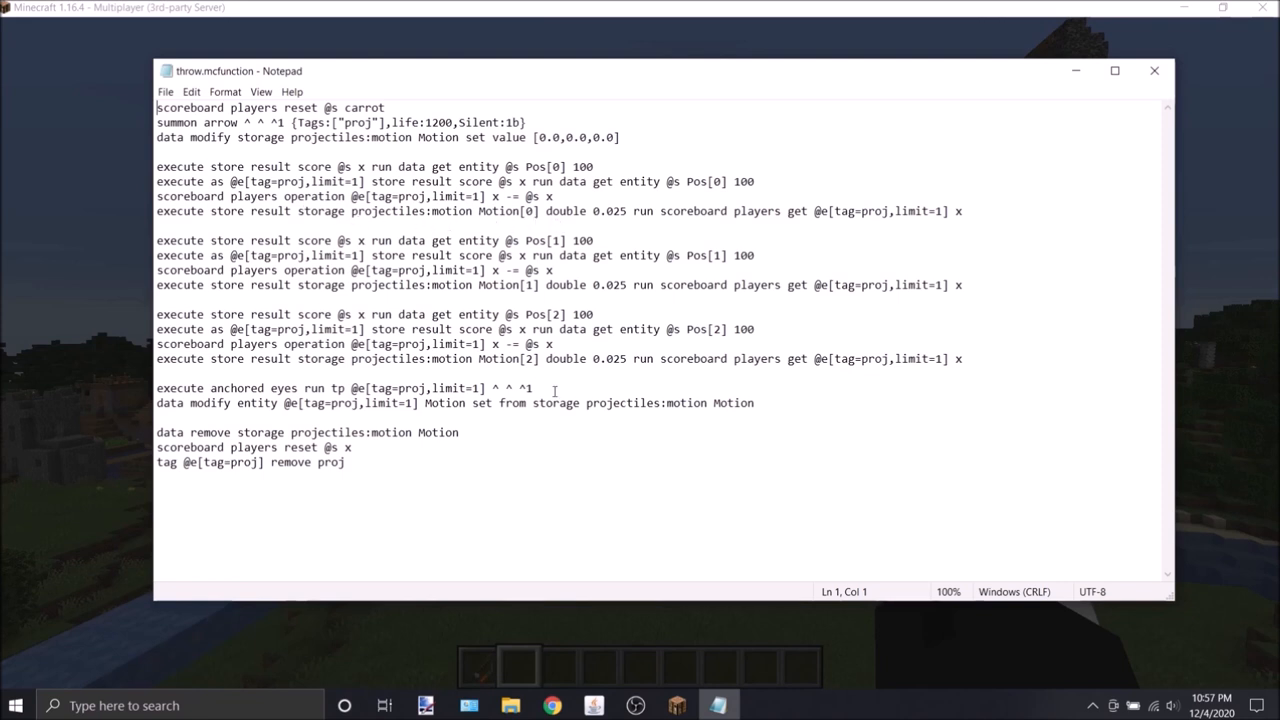
triple_click(345, 388)
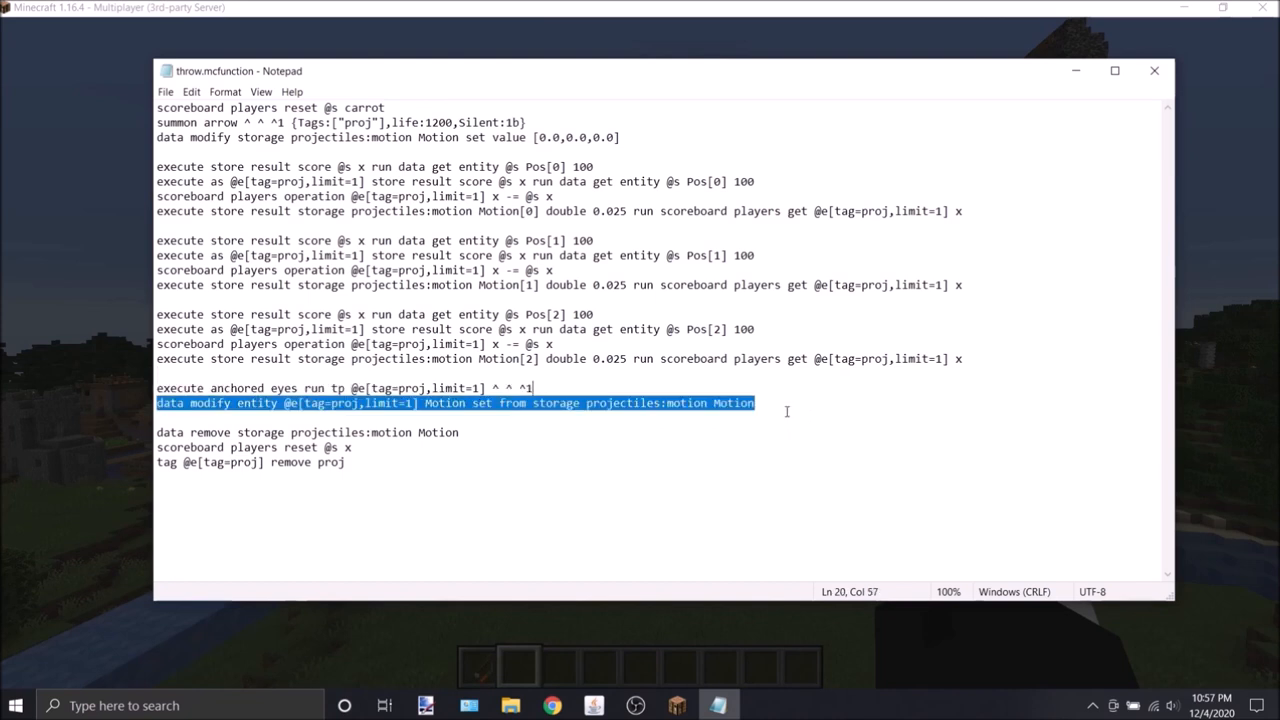
left_click(798, 402)
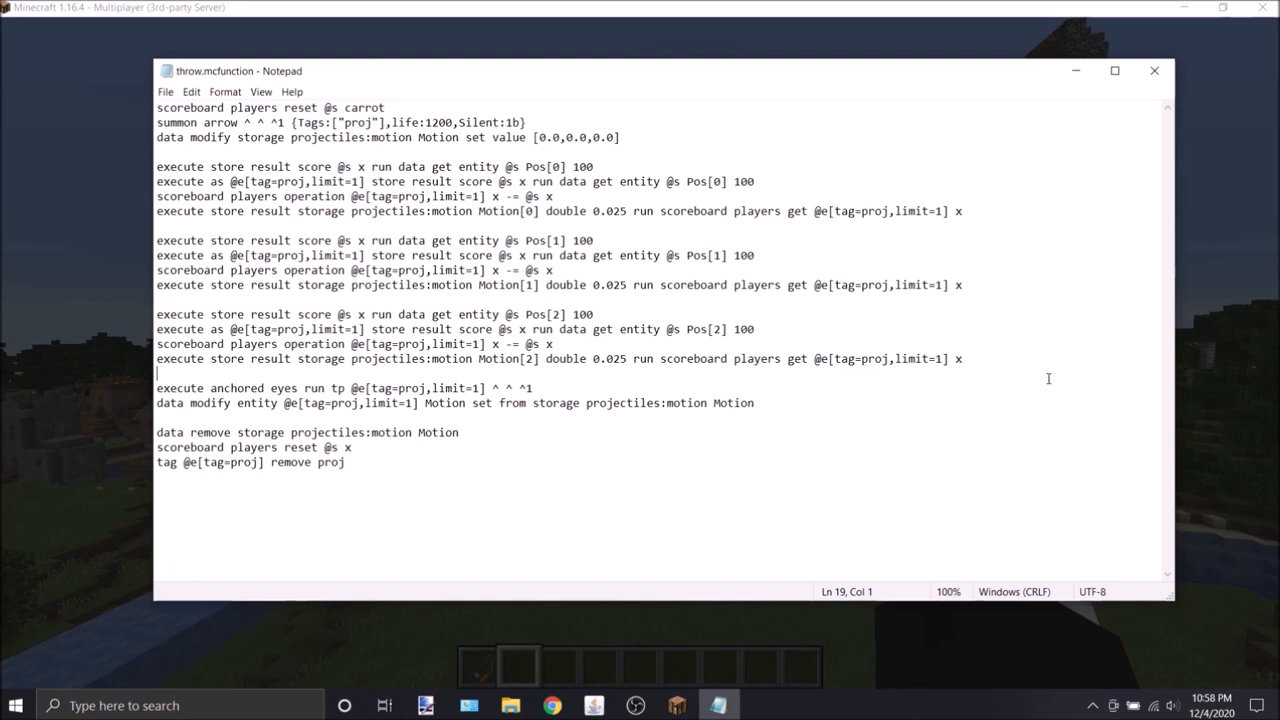
mouse_move(620, 207)
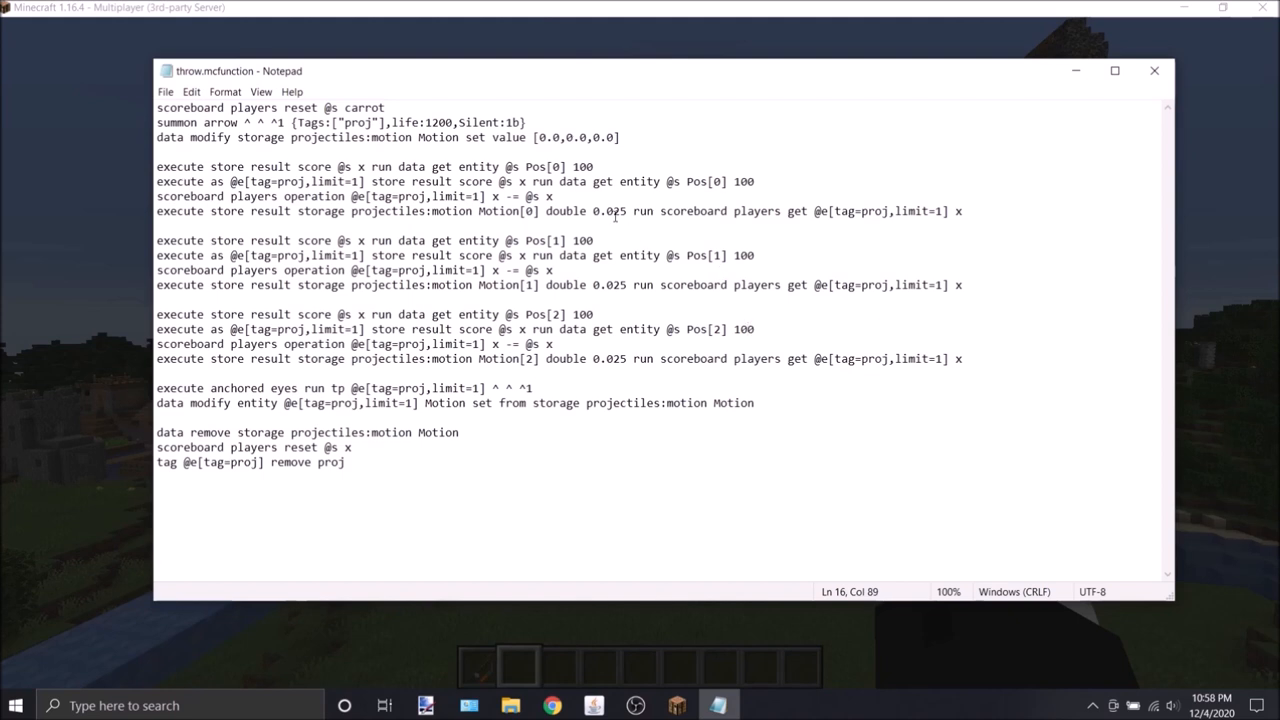
Change the Pos[0] scale factor on line 5 from 100 to 1000, noting the 0.025 Motion multipliers.
left_click(618, 359)
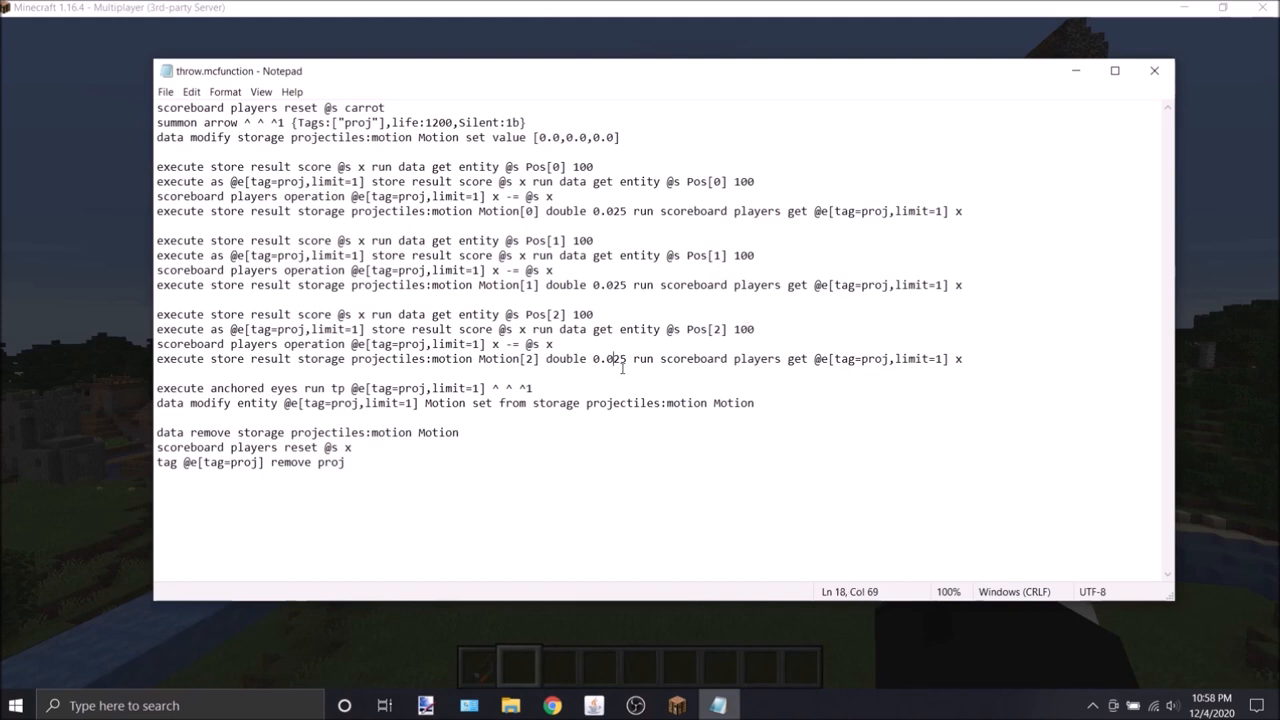
left_click(592, 166)
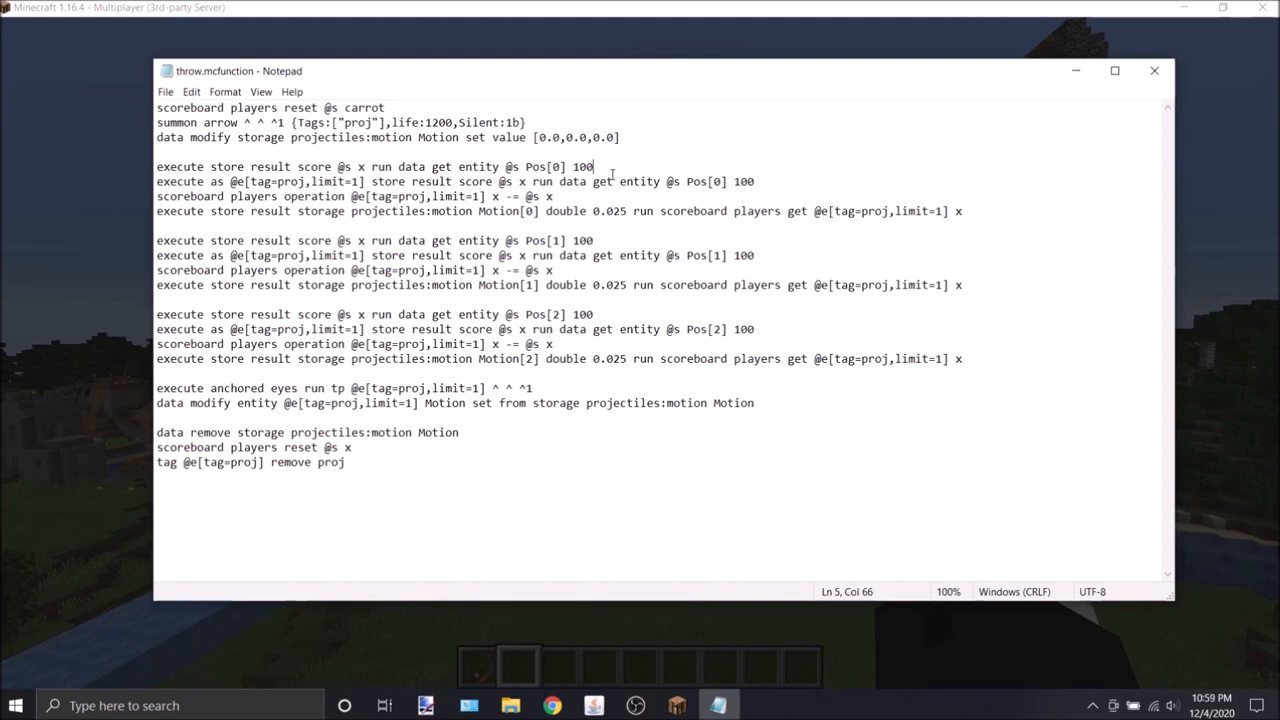
double_click(581, 166)
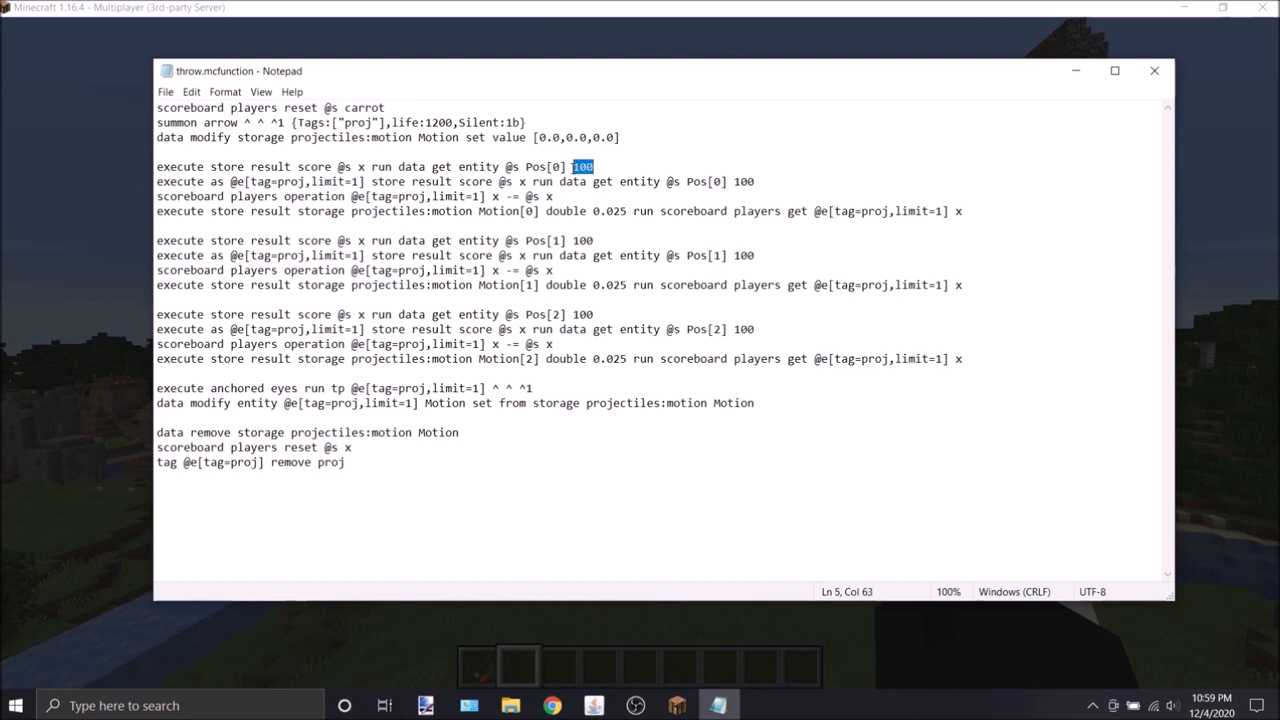
mouse_move(635, 189)
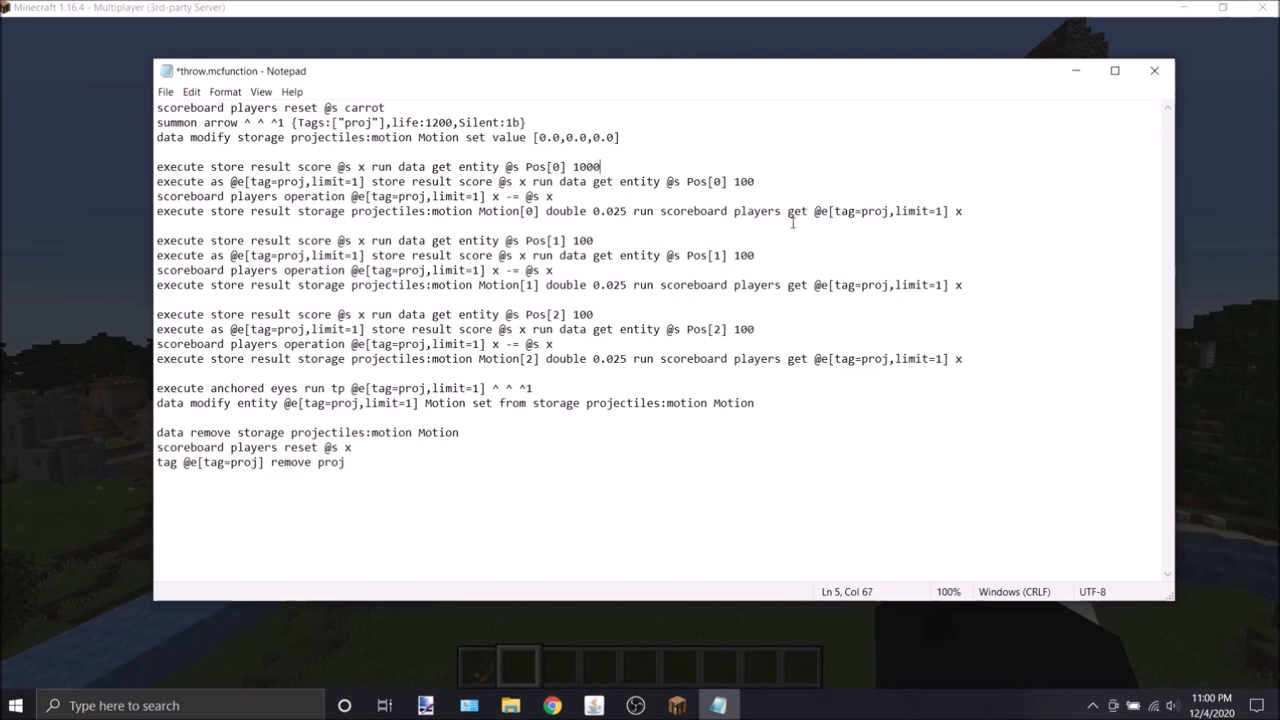
type("0")
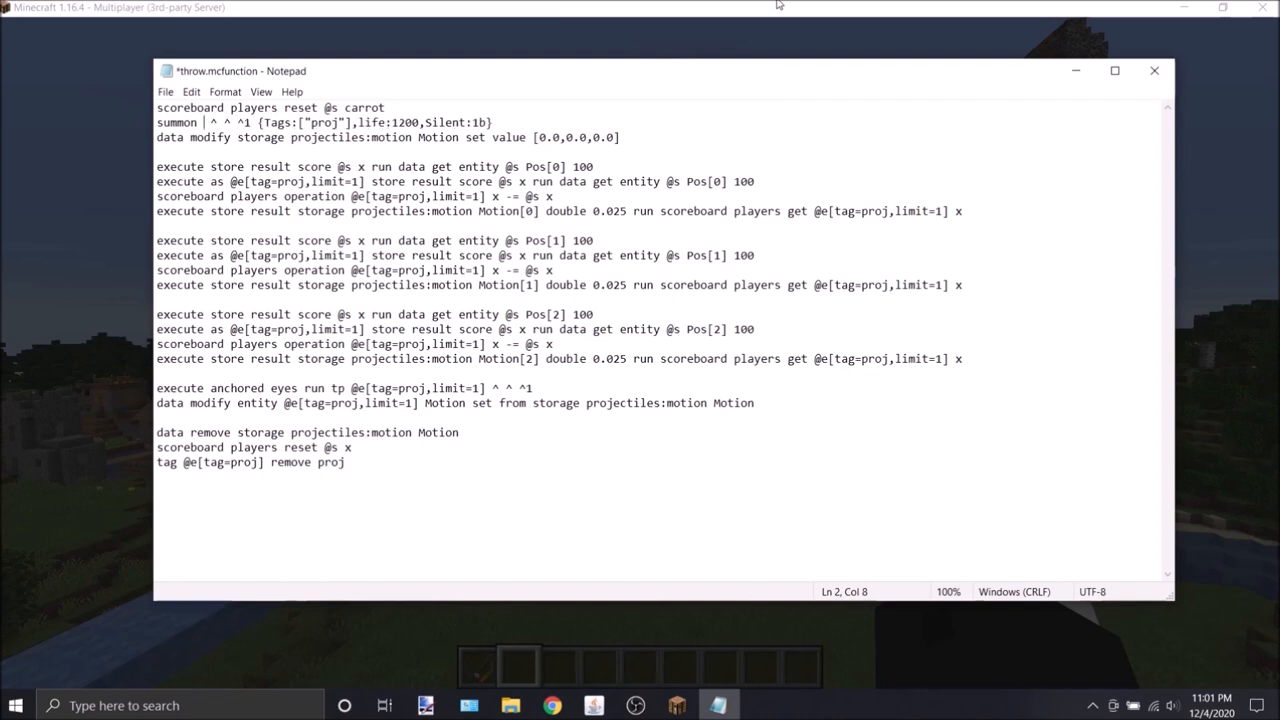
Make the summon line spawn a pig with Health:1f instead of an arrow.
type("pig")
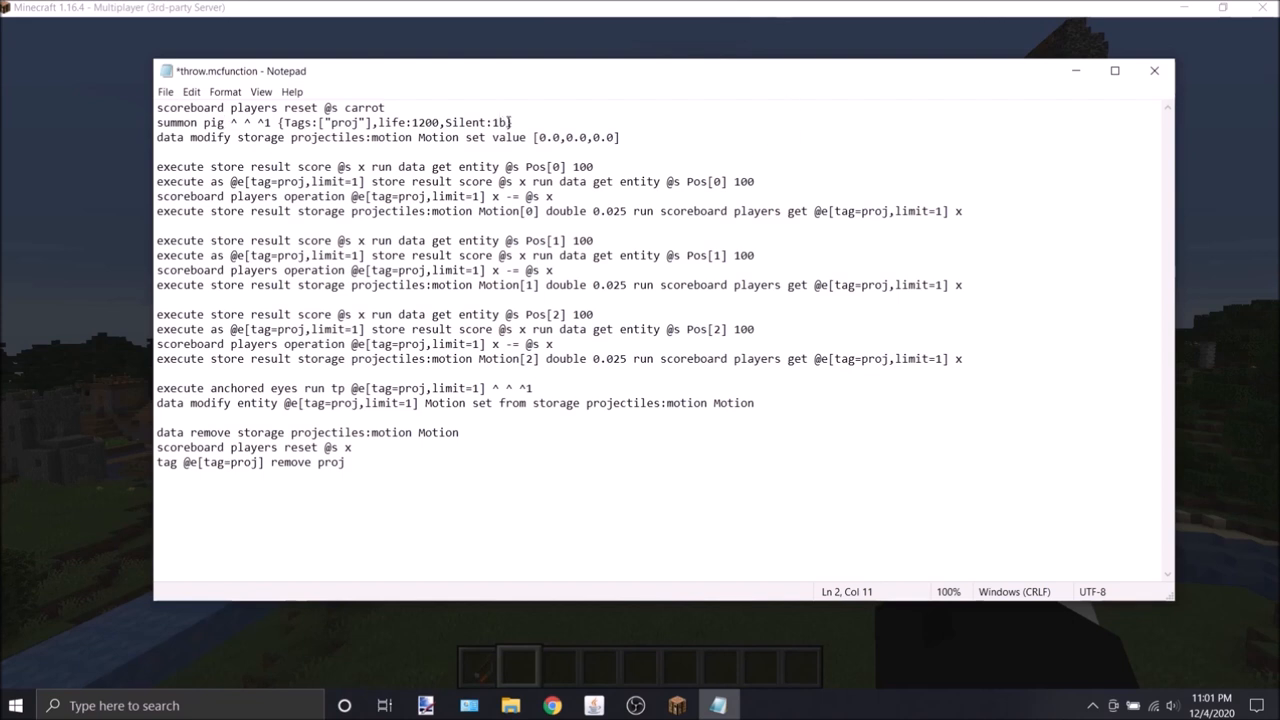
type(",Health:1f")
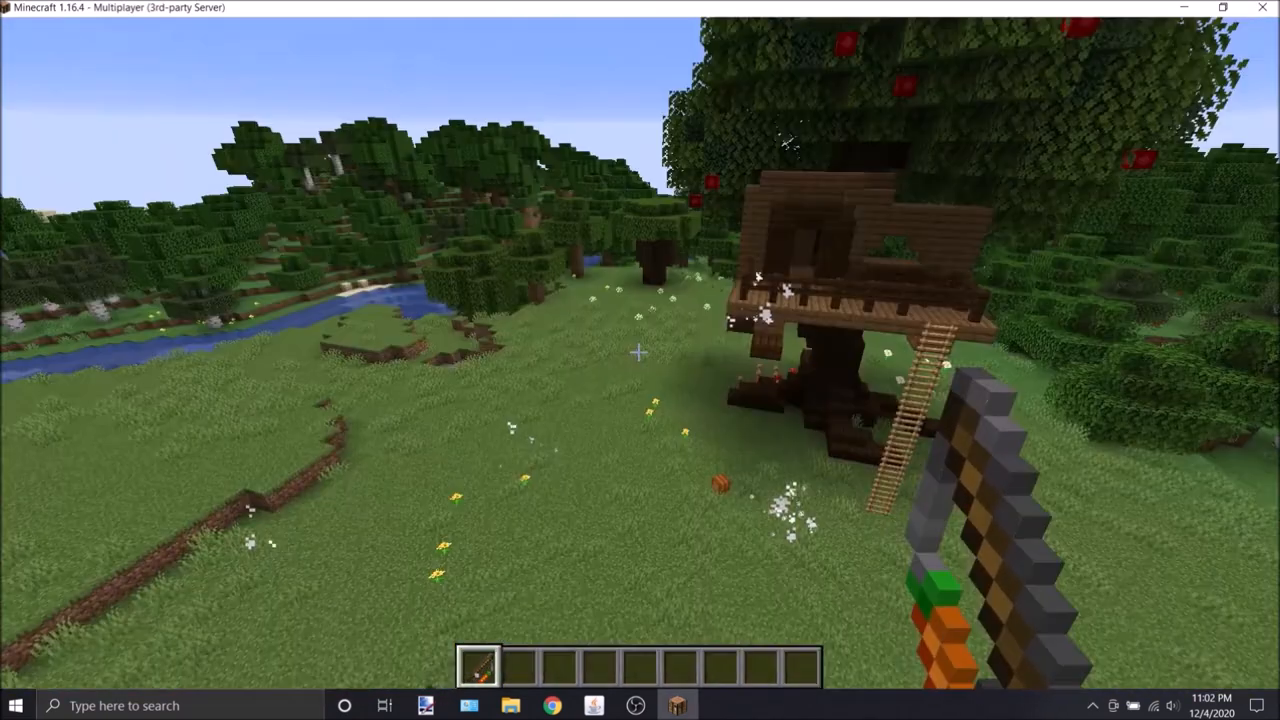
mouse_move(640, 360)
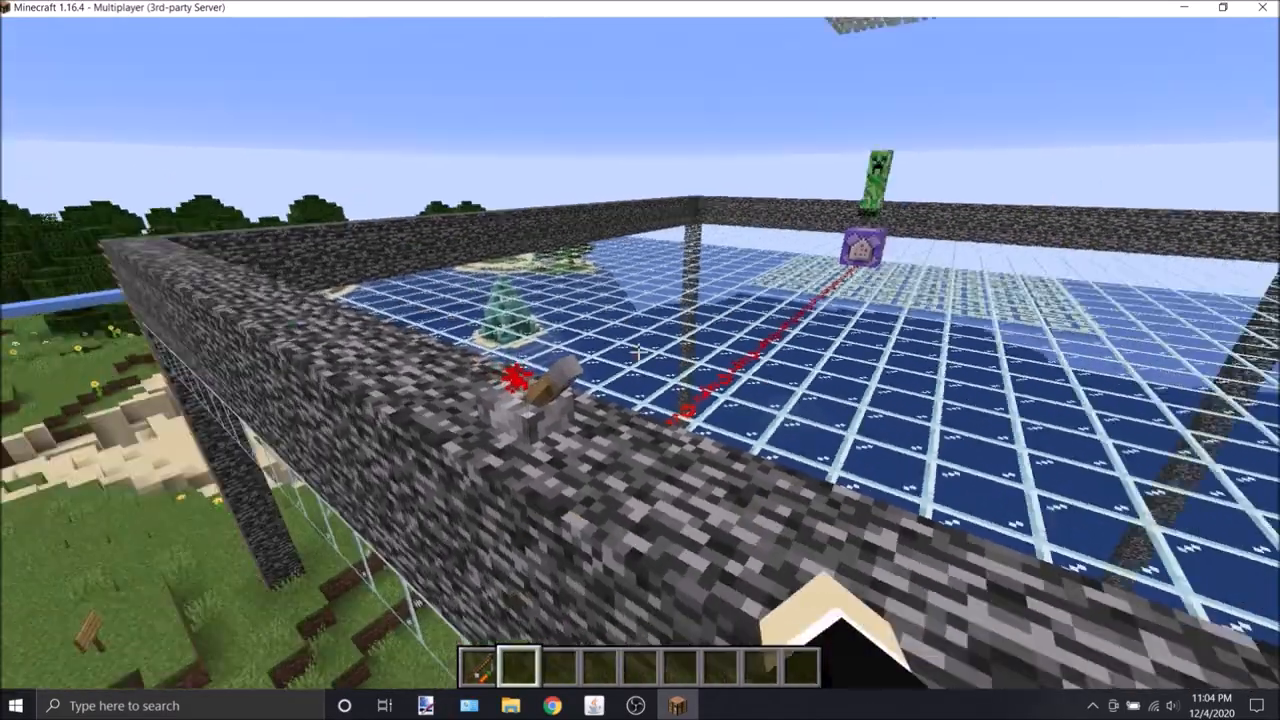
mouse_move(640, 360)
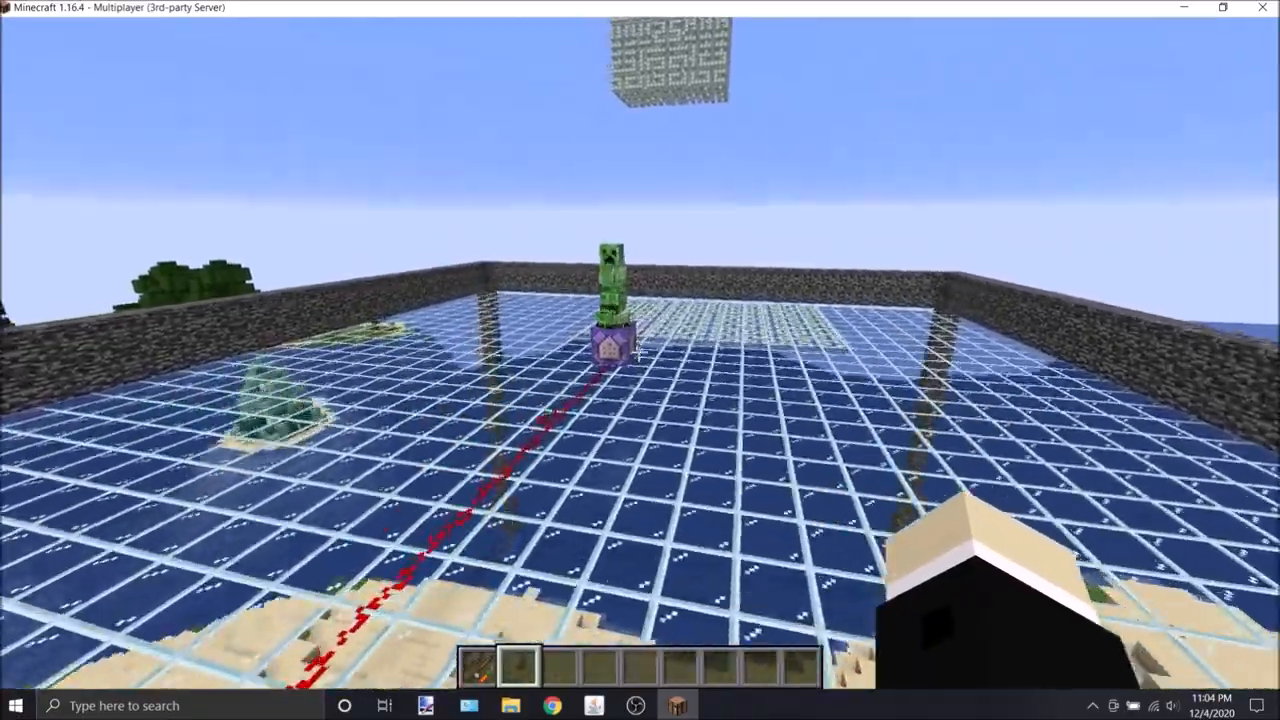